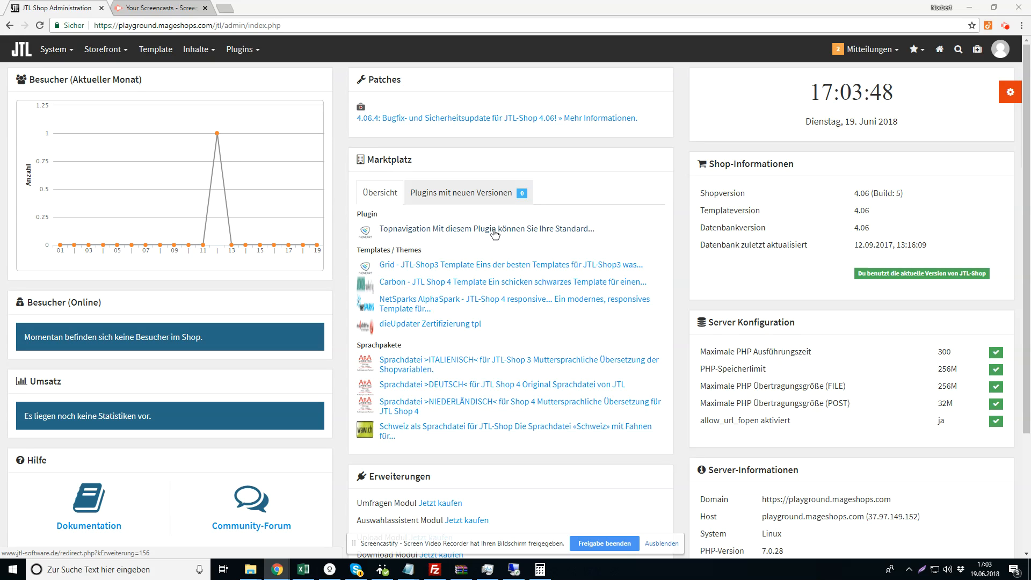
mouse_move(270, 103)
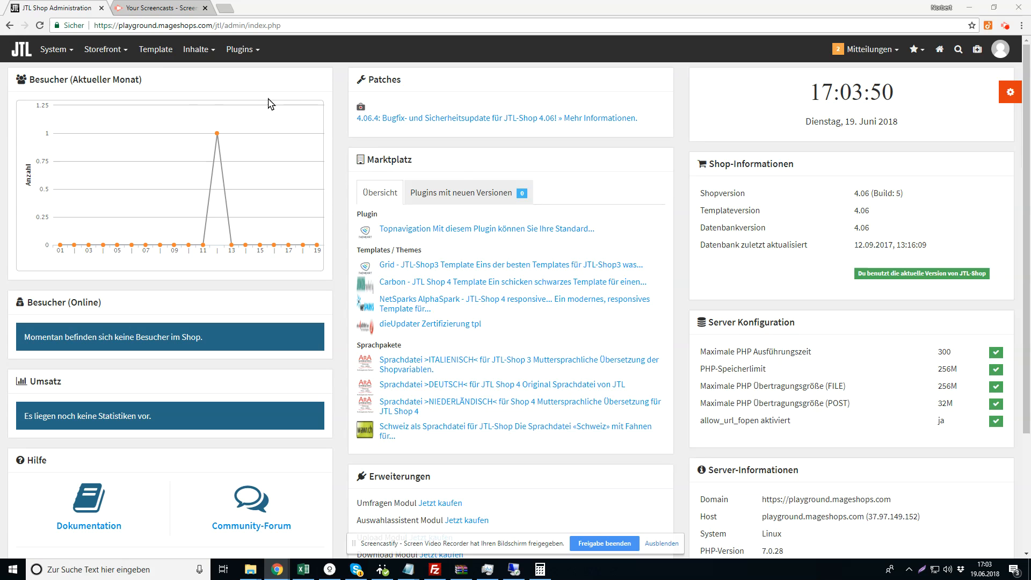
Show the Inhalte menu listing the shop's manageable content sections
left_click(196, 49)
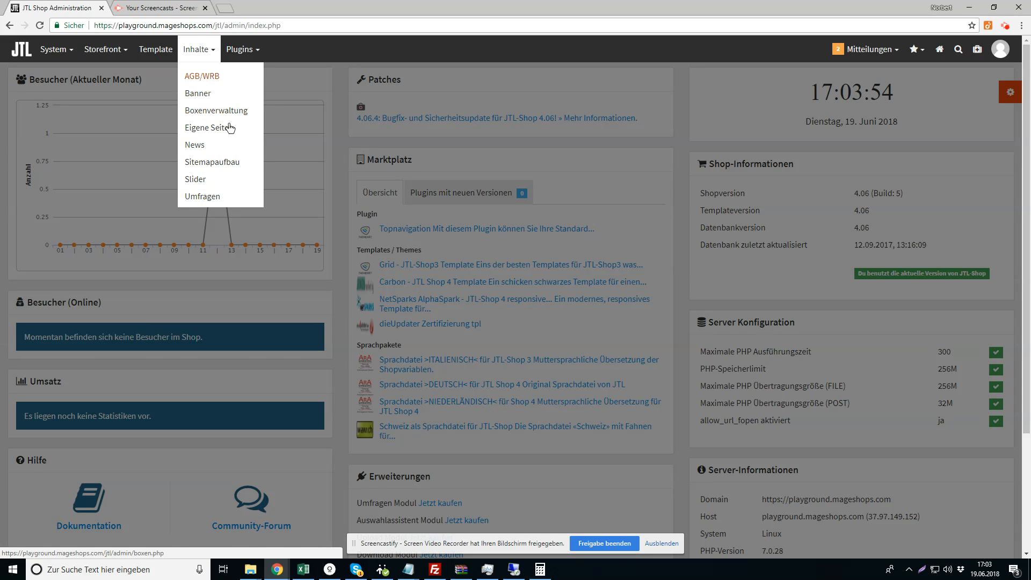
mouse_move(208, 127)
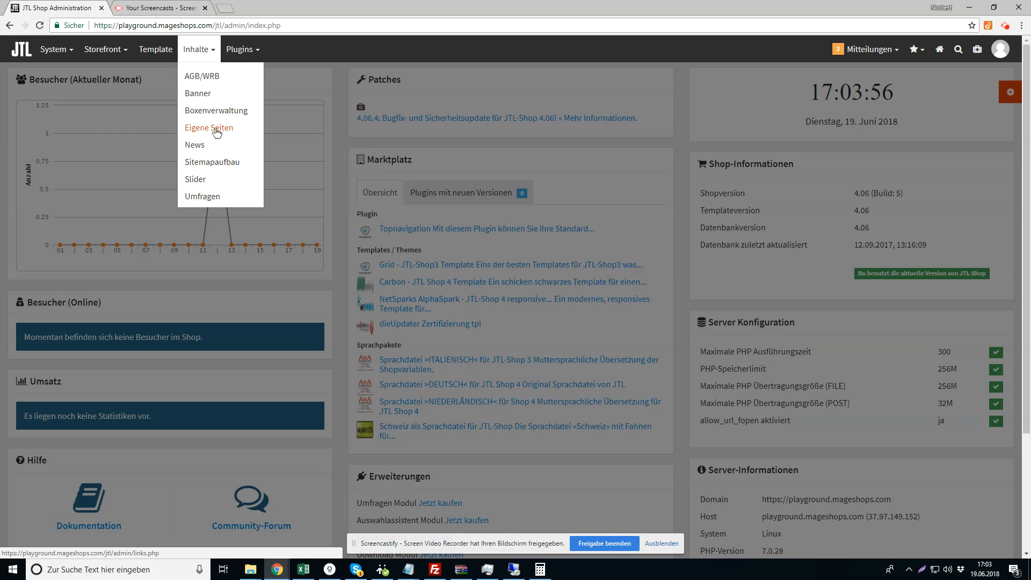
Go to Eigene Seiten and expand the Informationen link group to list its four pages
left_click(208, 128)
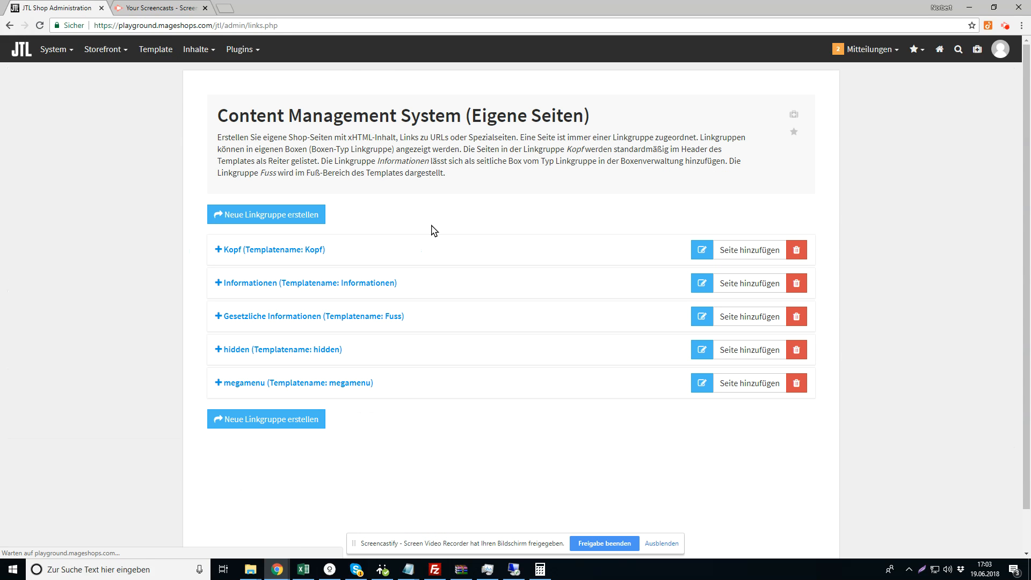
mouse_move(323, 367)
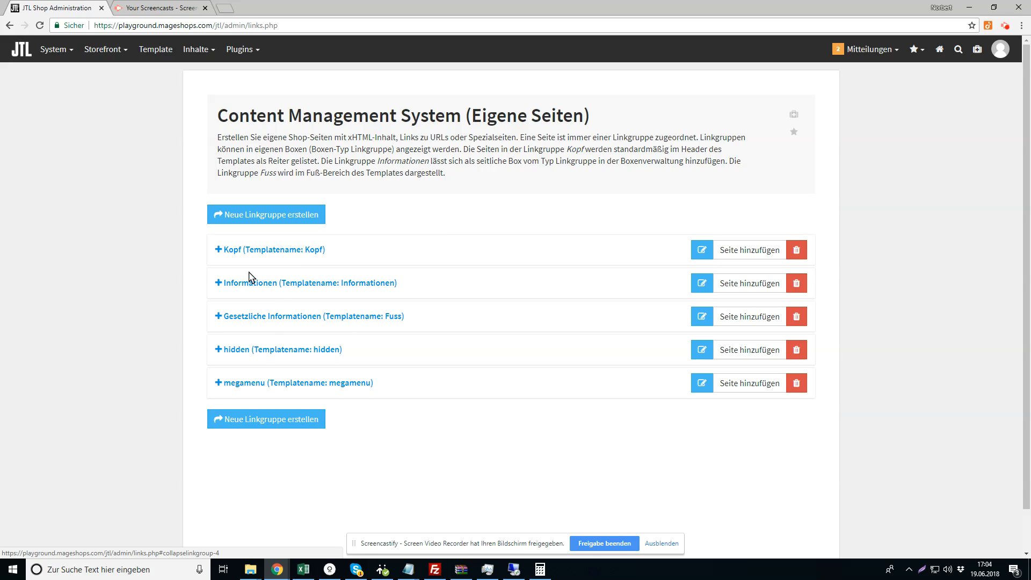
left_click(155, 24)
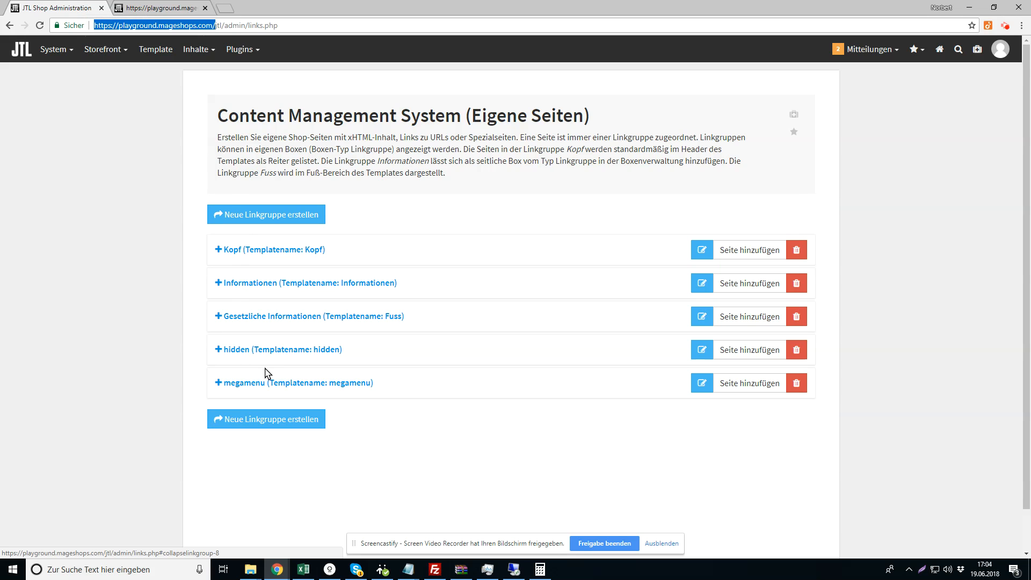
left_click(244, 282)
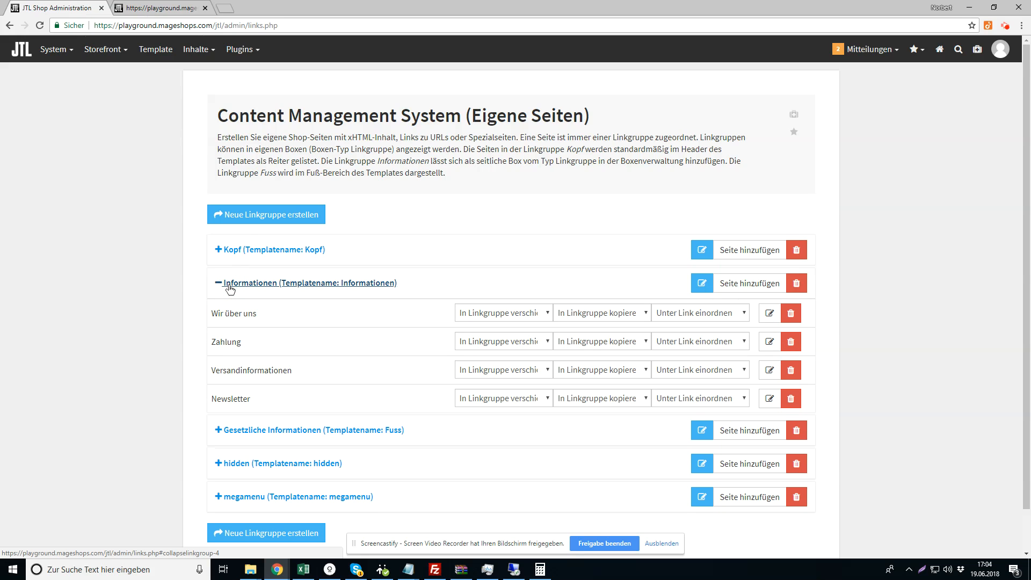
mouse_move(689, 306)
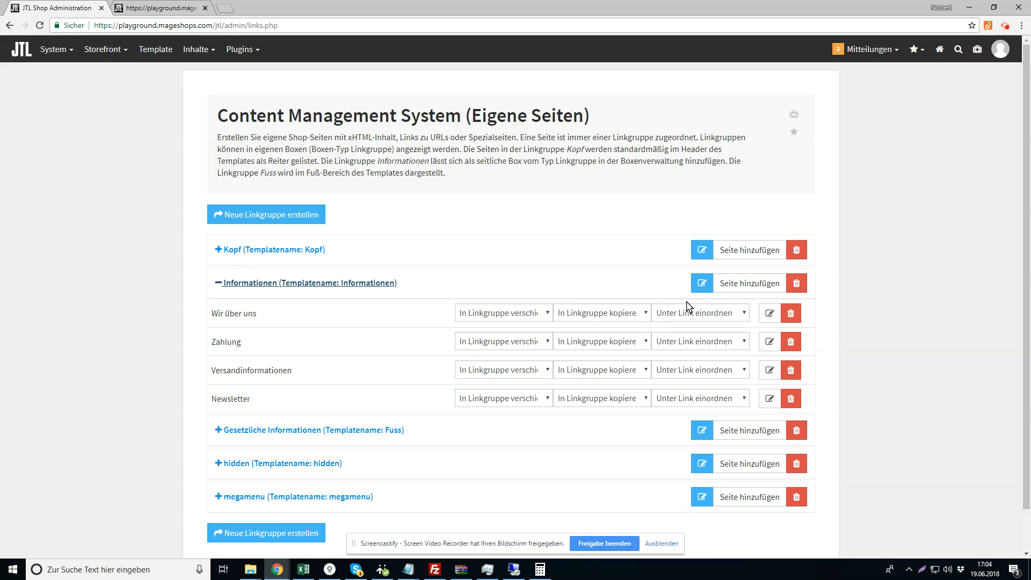
Edit the Wir über uns page and bring its empty Inhalt editor into view
left_click(768, 313)
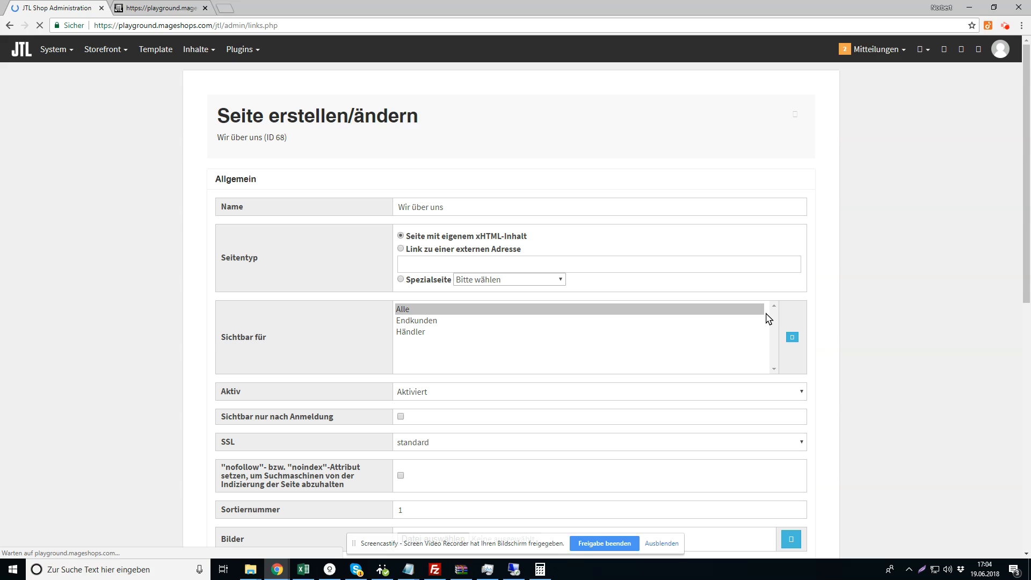
scroll("down", 3)
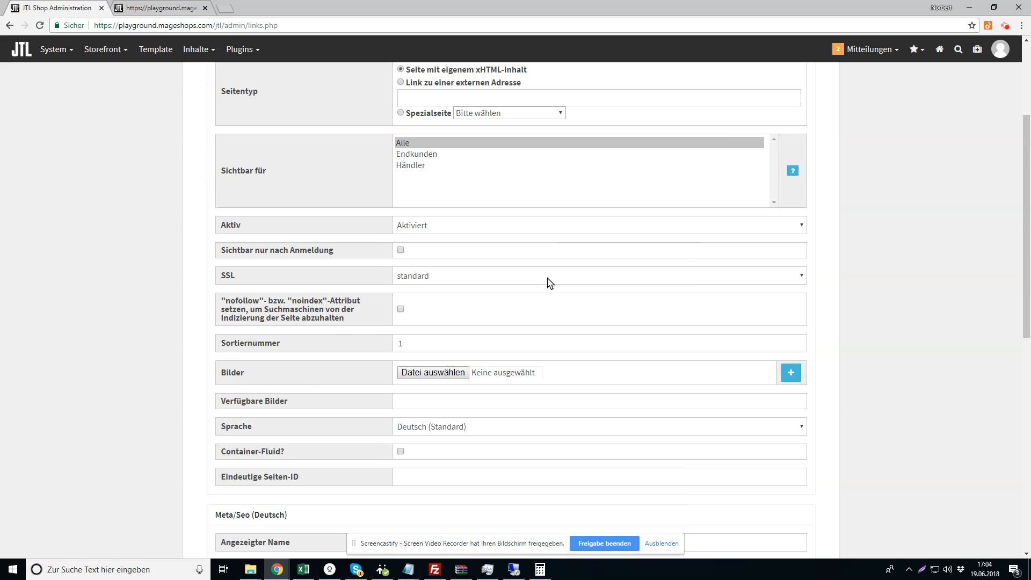
scroll("down", 3)
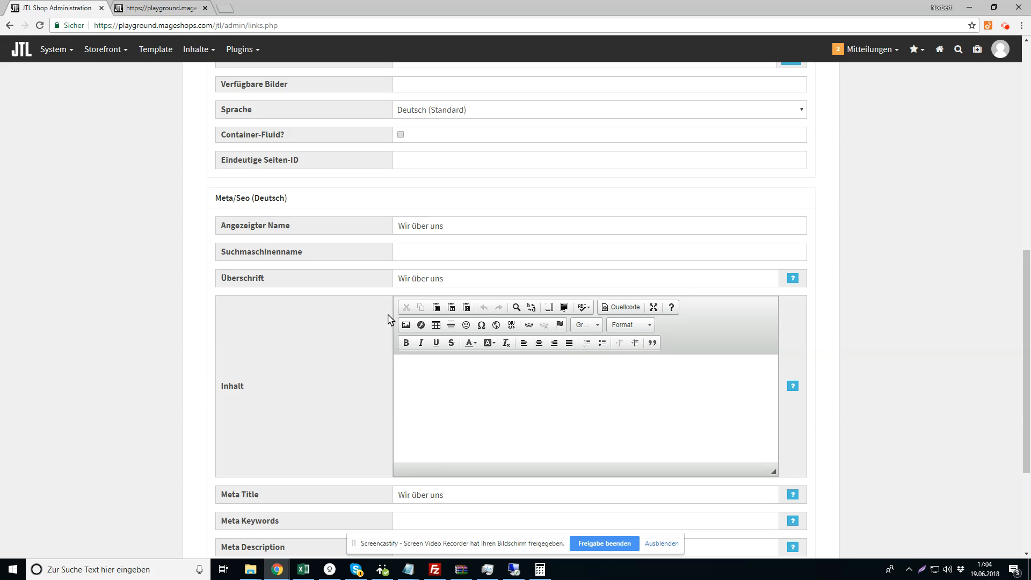
mouse_move(643, 359)
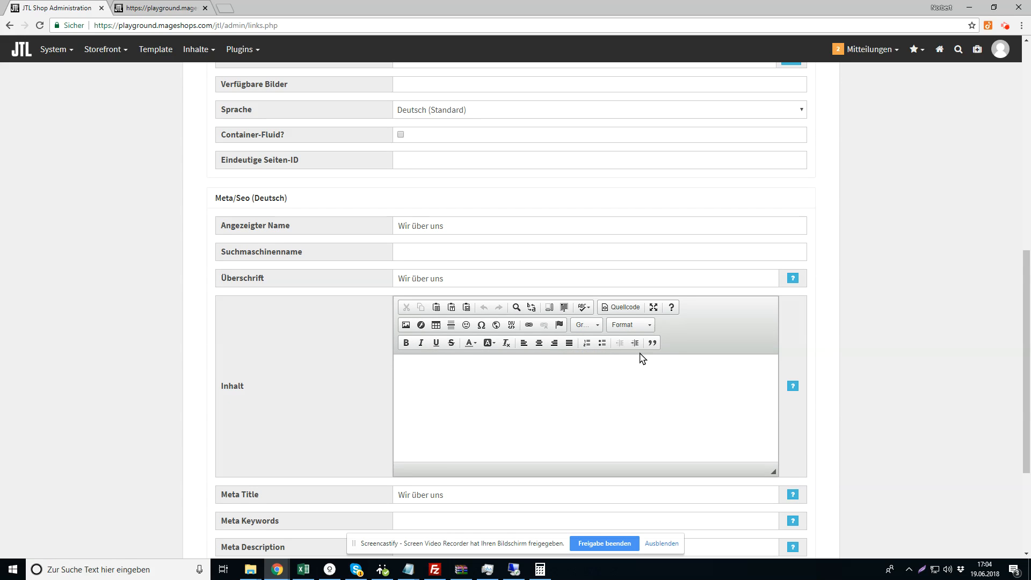
mouse_move(927, 251)
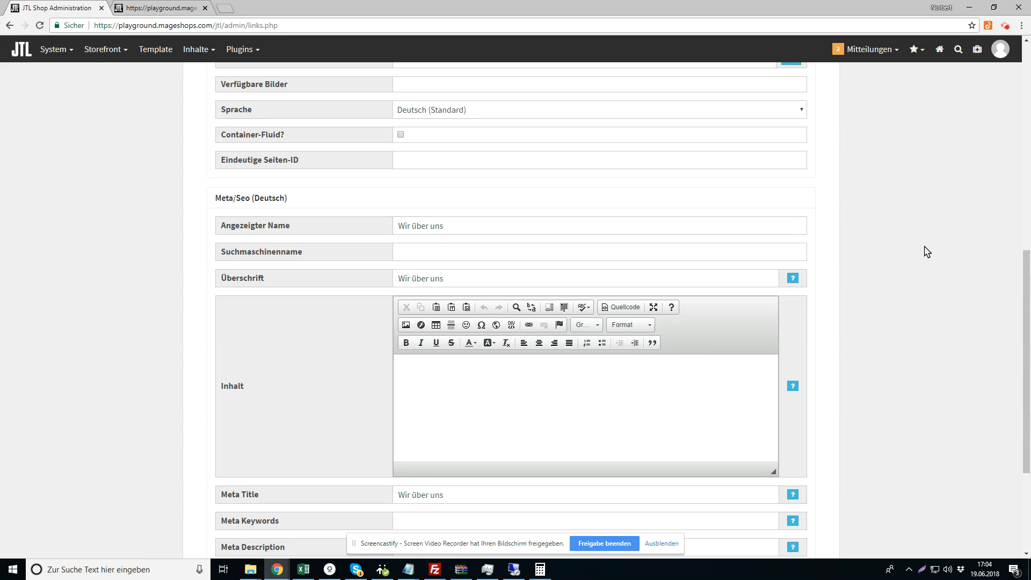
mouse_move(919, 220)
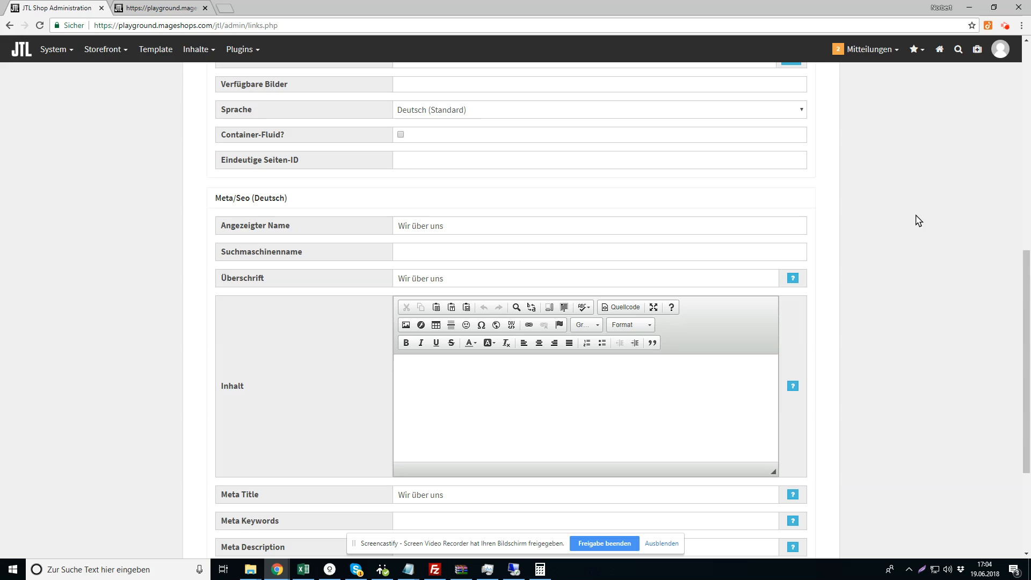
mouse_move(985, 28)
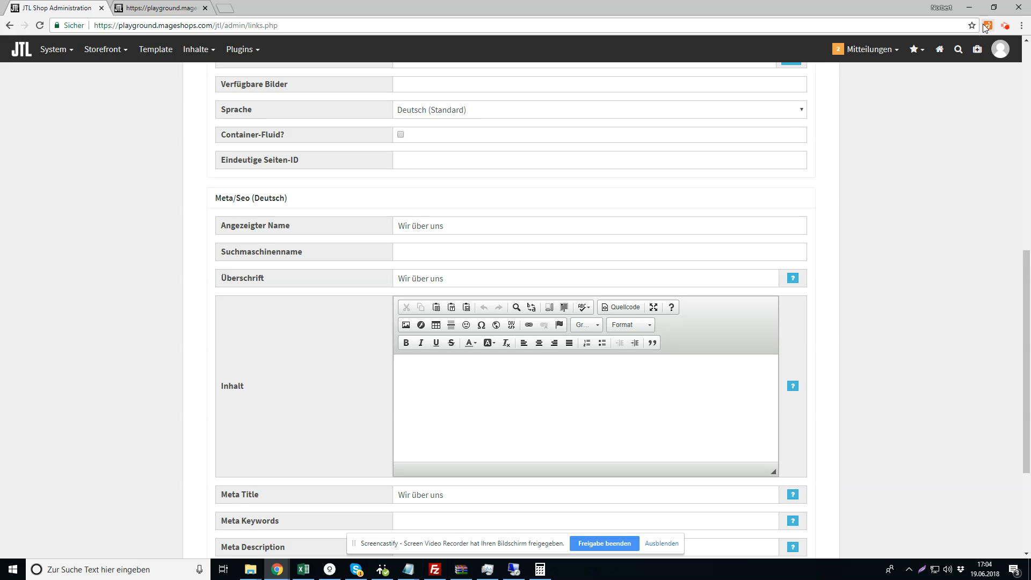
Bring up the dragdropr panel with its project and new-page choices
left_click(985, 25)
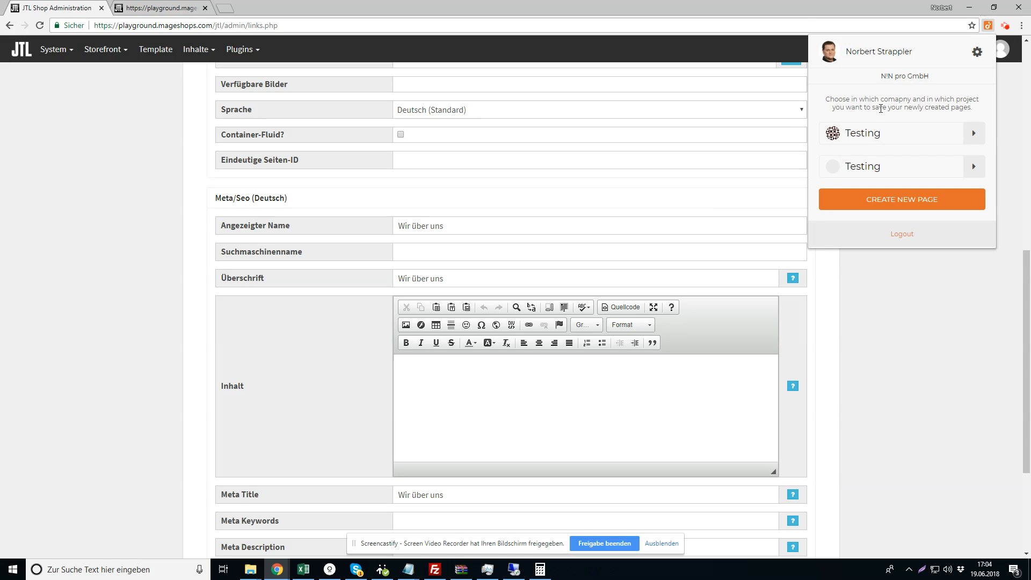
mouse_move(866, 166)
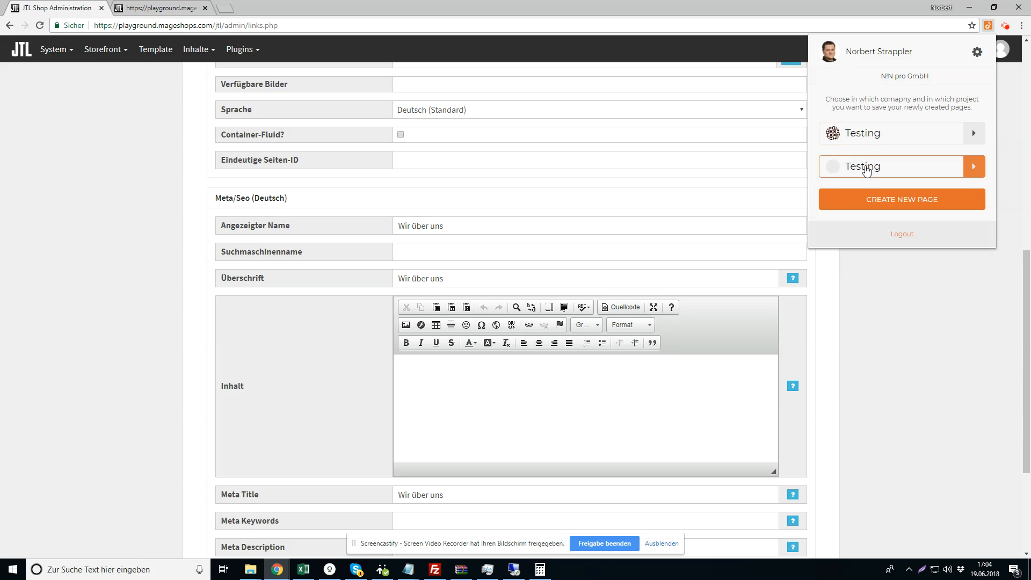
mouse_move(885, 175)
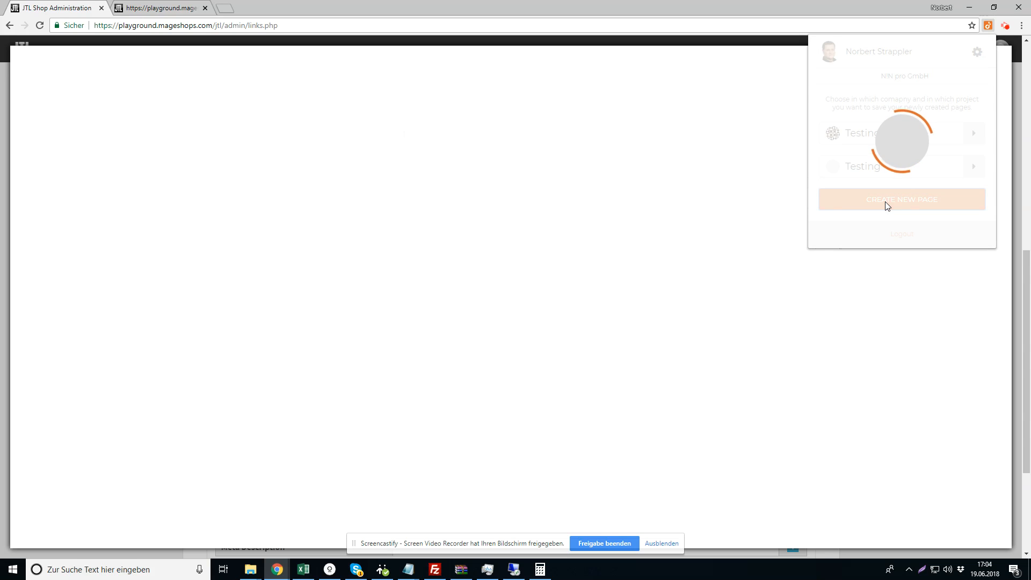
Assemble the GOODFOOD header and Awesome image-row blocks, export the HTML/CSS, and return to the shop
left_click(901, 200)
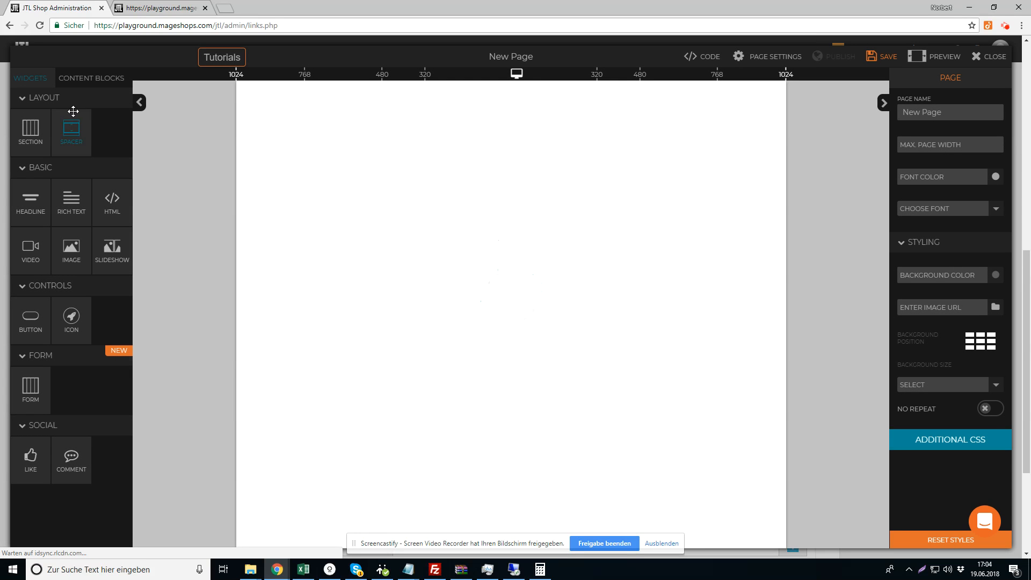
left_click(91, 78)
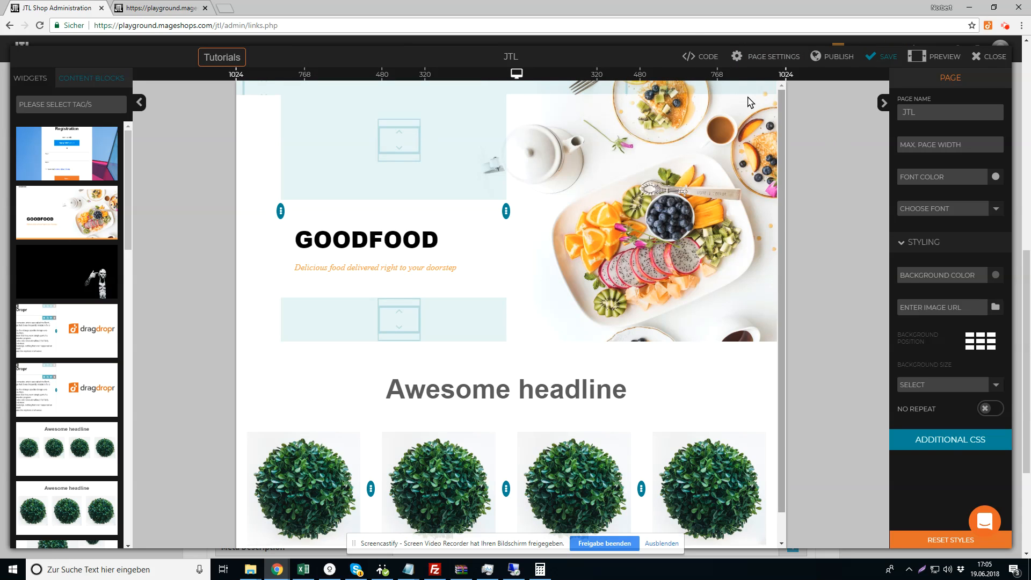
left_click(699, 56)
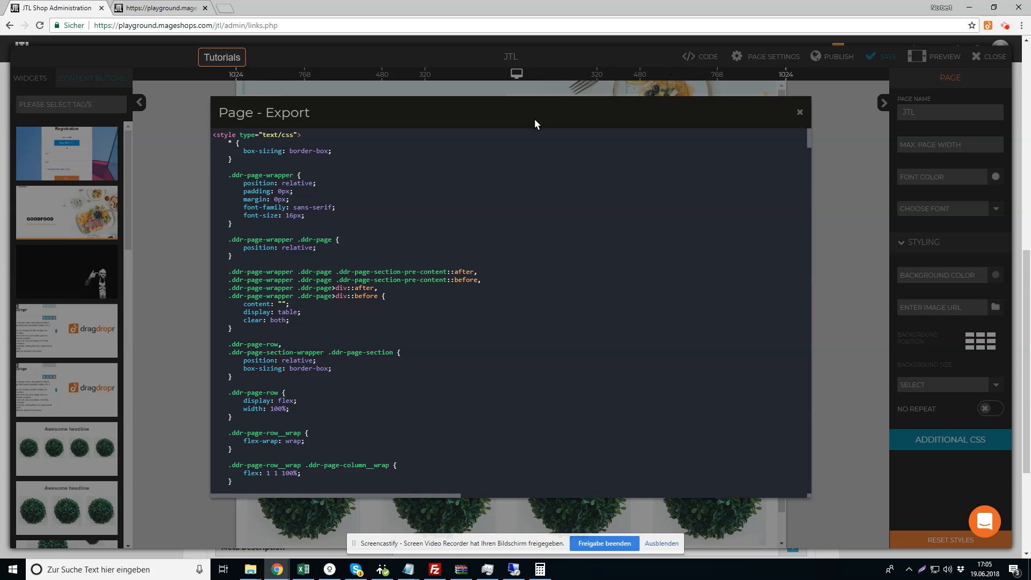
mouse_move(322, 186)
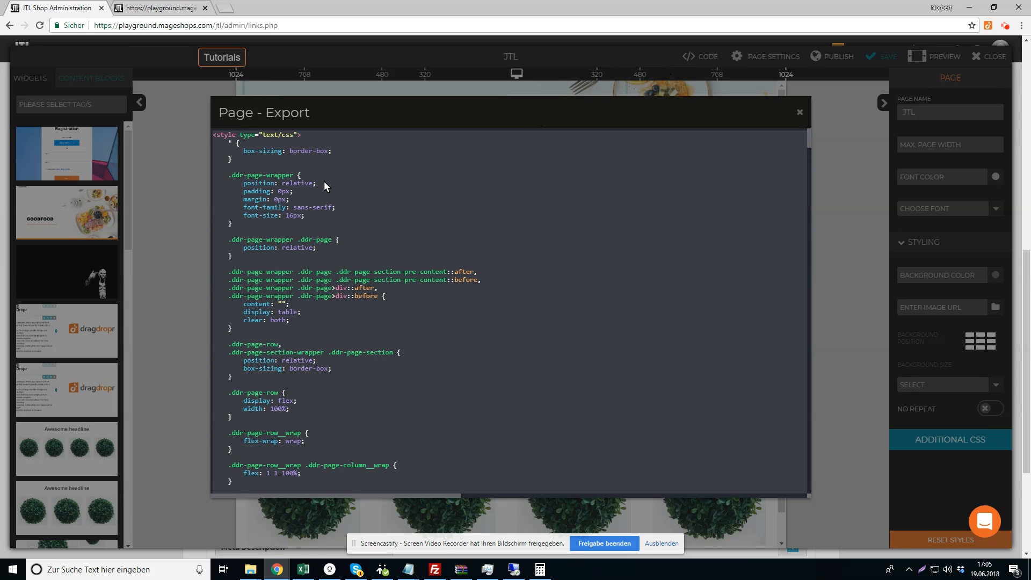
mouse_move(803, 117)
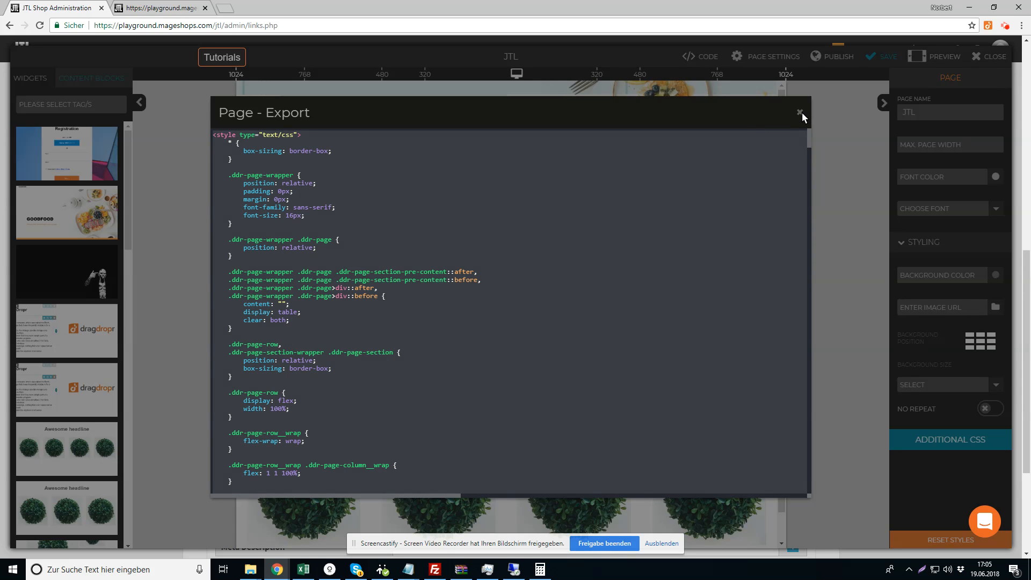
left_click(799, 113)
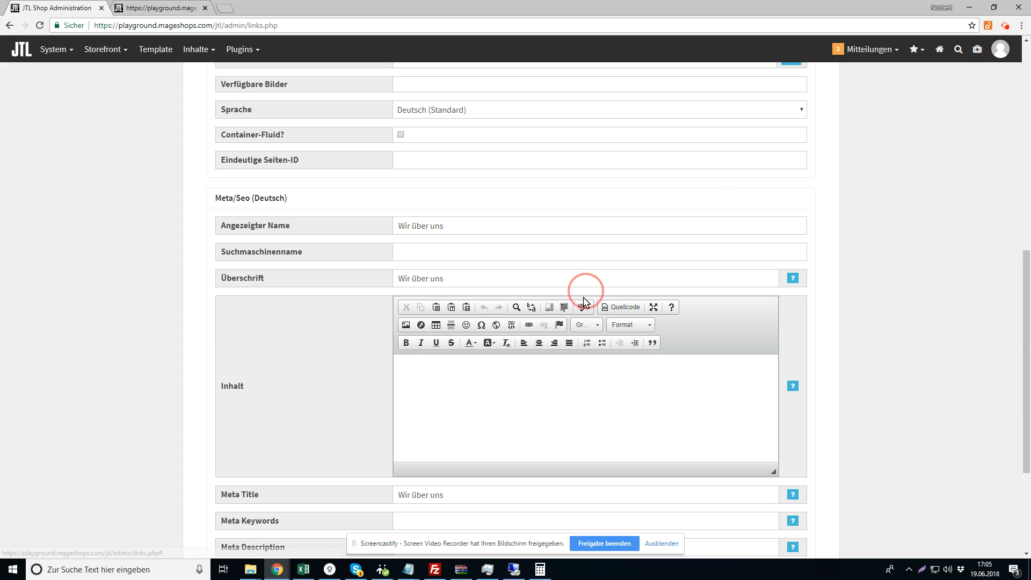
Paste the exported code into Inhalt via Quellcode view and save the Wir über uns page
left_click(618, 307)
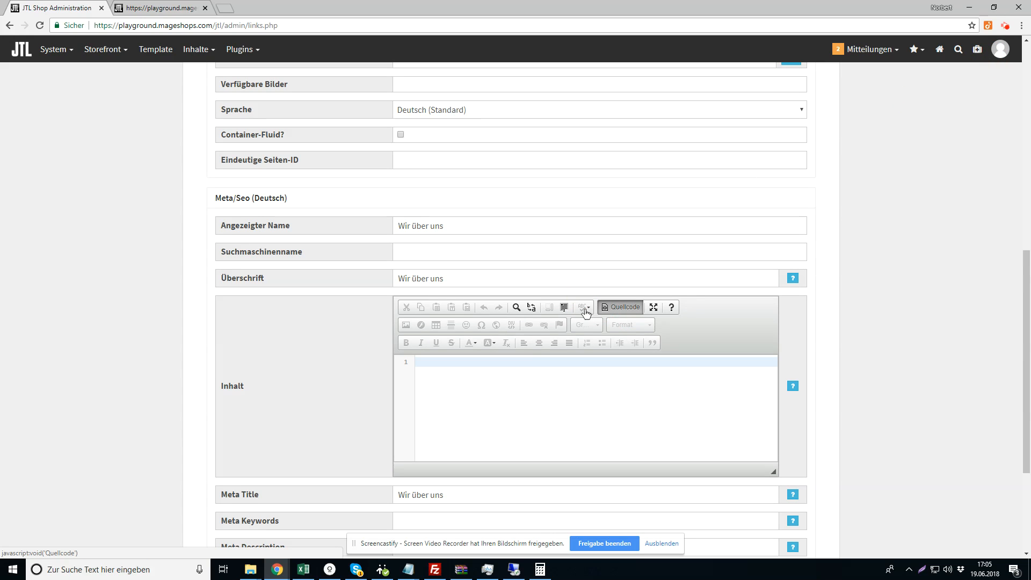
left_click(619, 307)
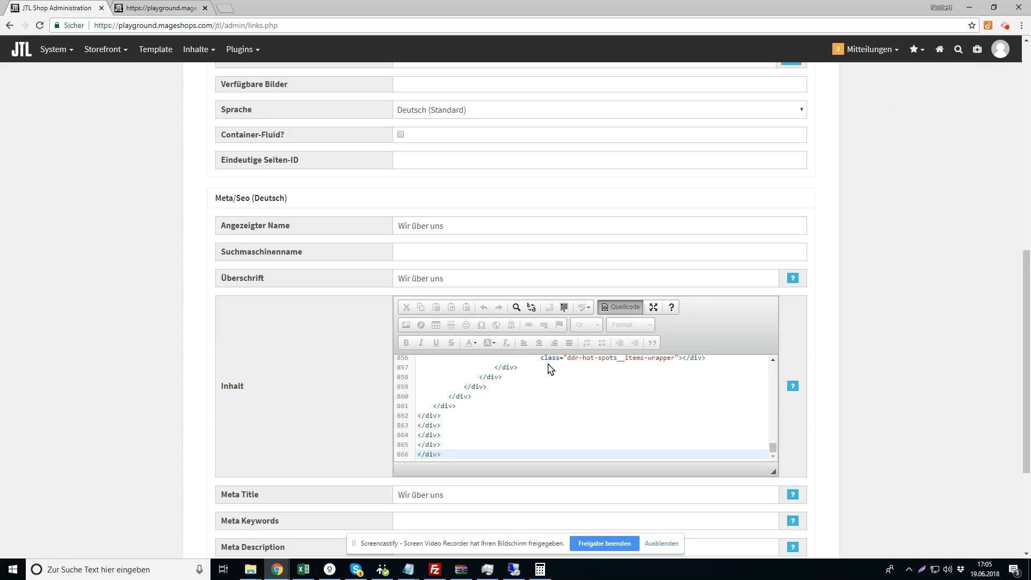
left_click(619, 307)
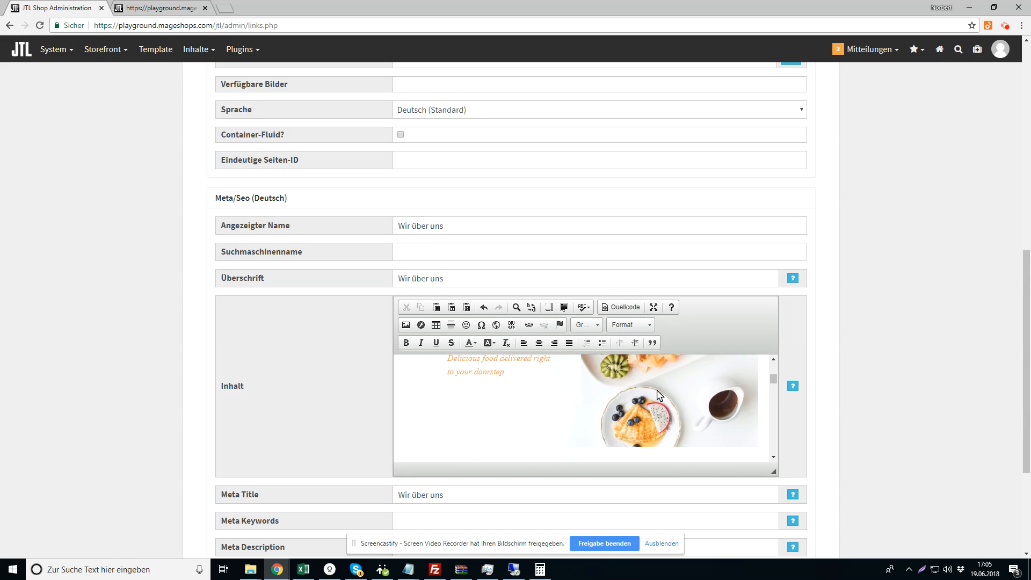
scroll("down", 3)
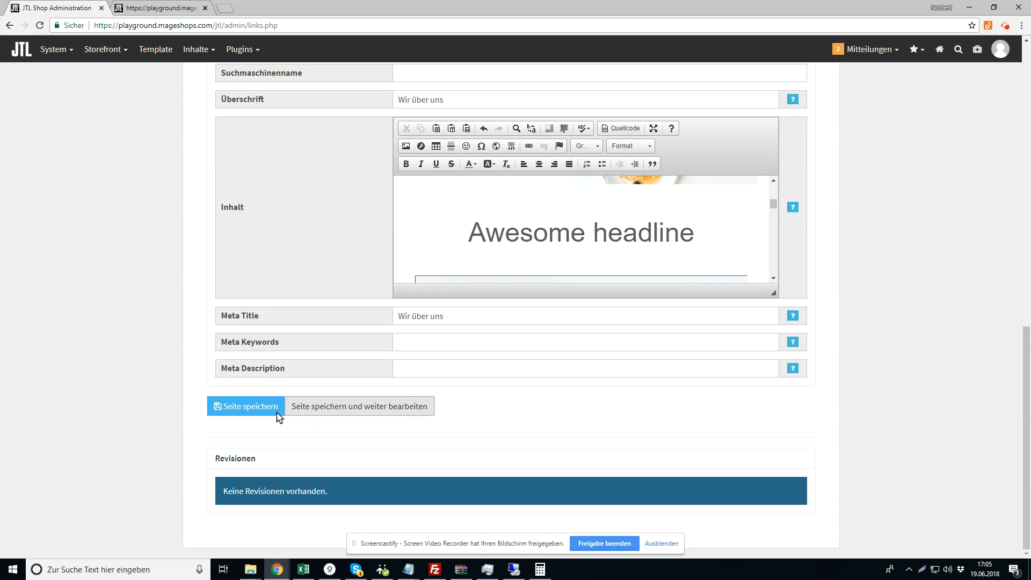
left_click(245, 406)
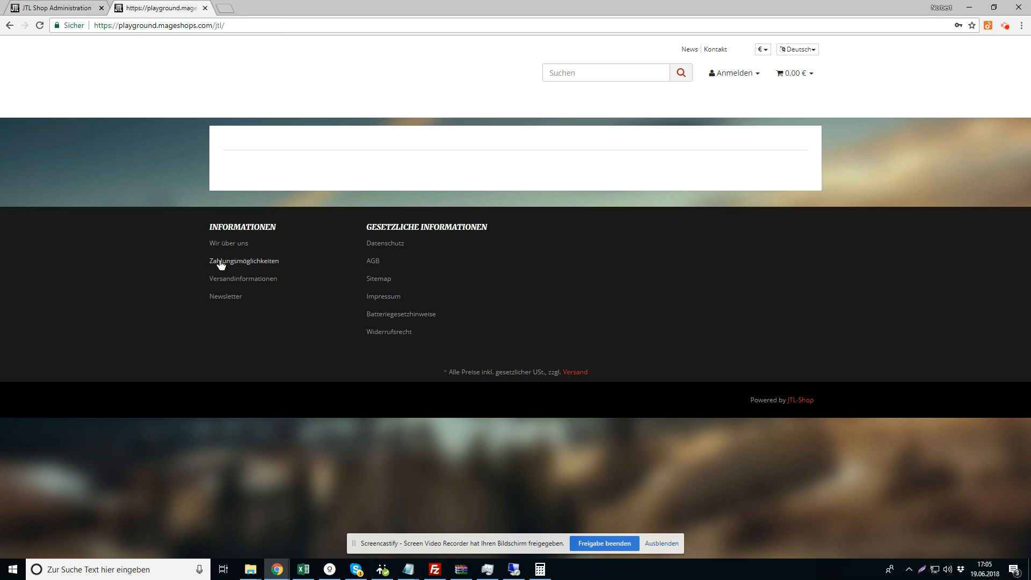
View the storefront's Wir über uns page with the GOODFOOD header, headline and image row
left_click(229, 244)
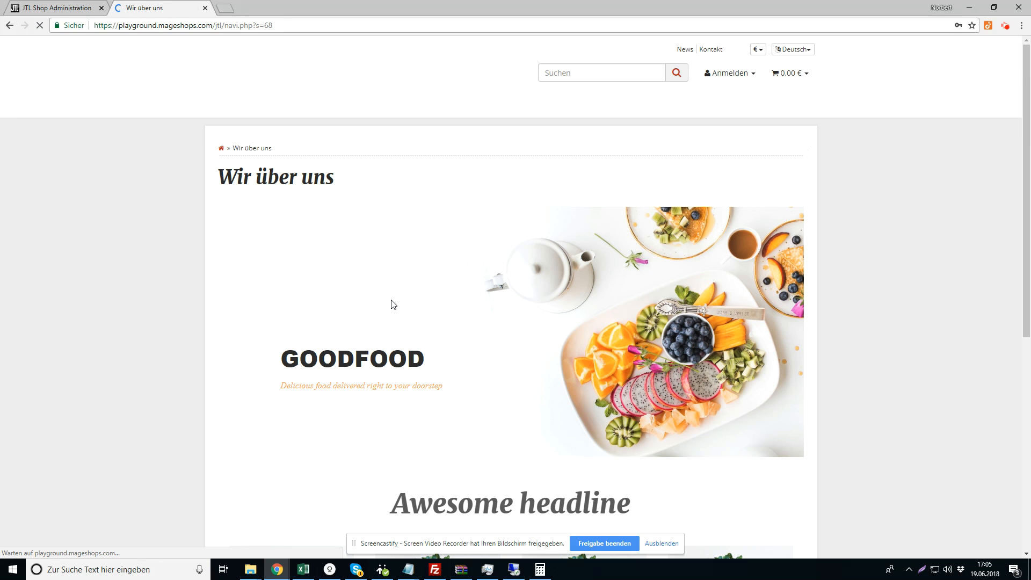
scroll("down", 3)
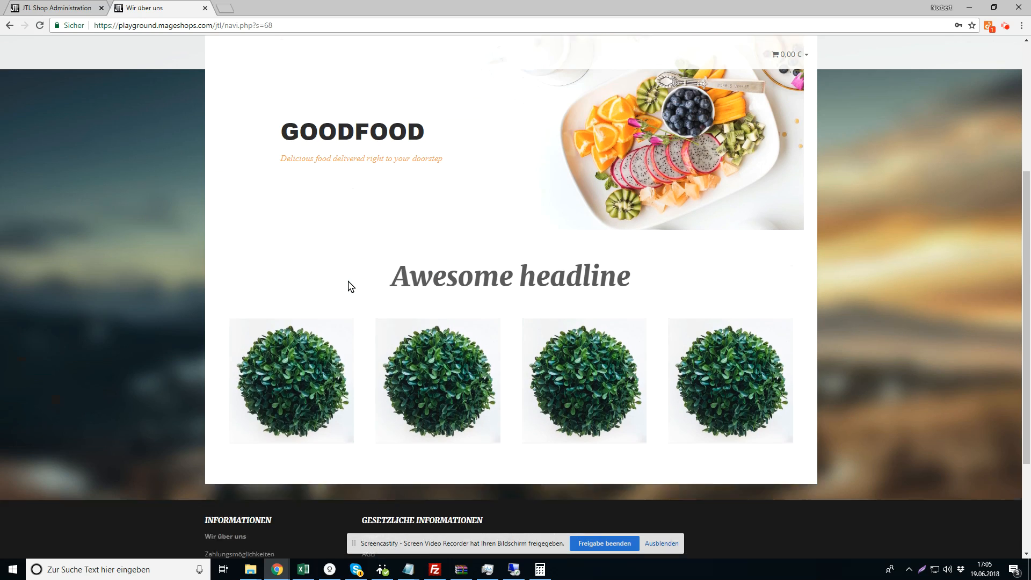
scroll("up", 3)
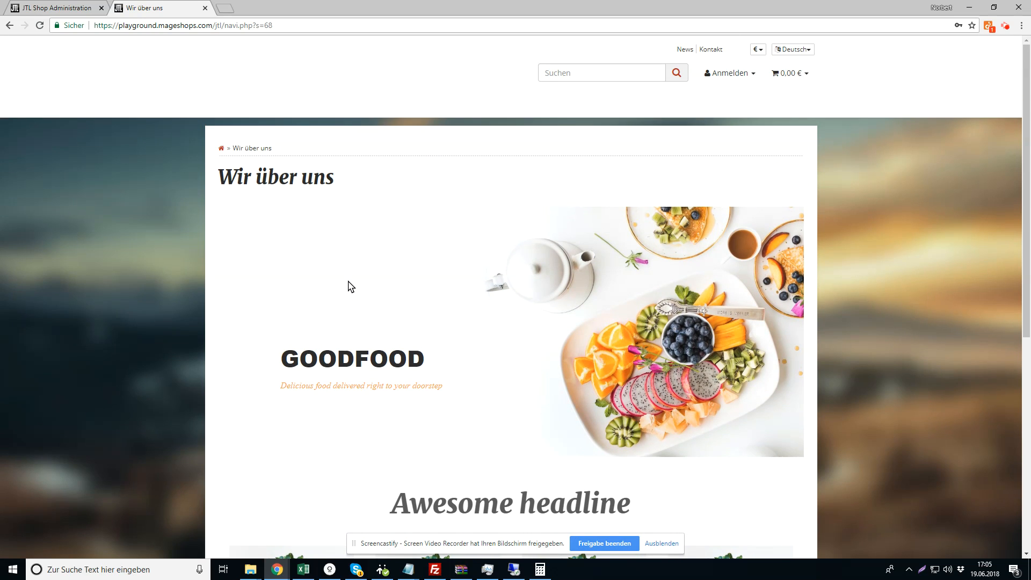